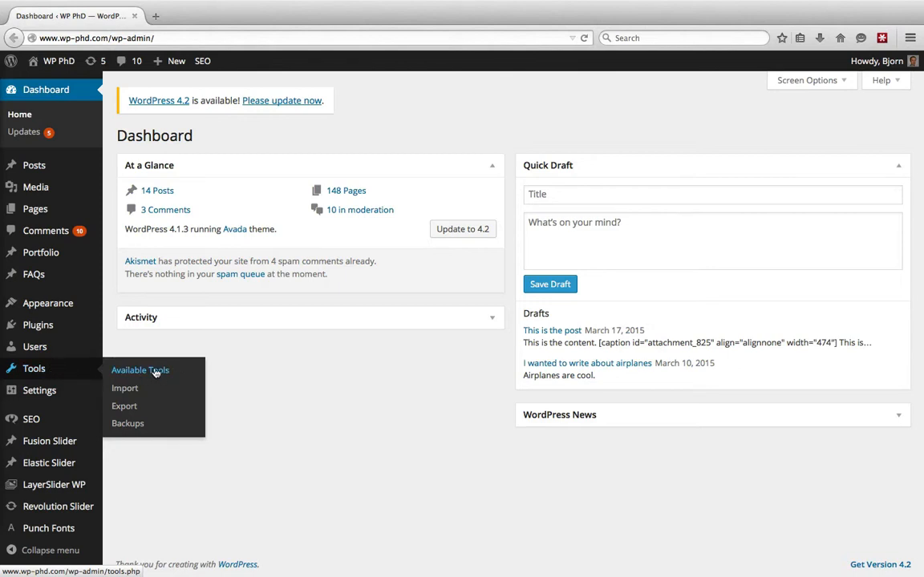
mouse_move(125, 388)
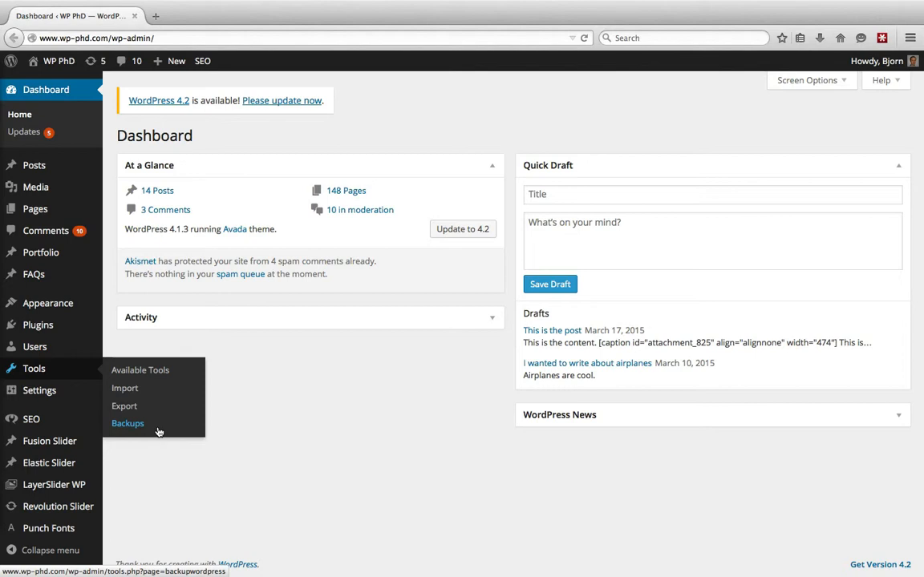
mouse_move(126, 406)
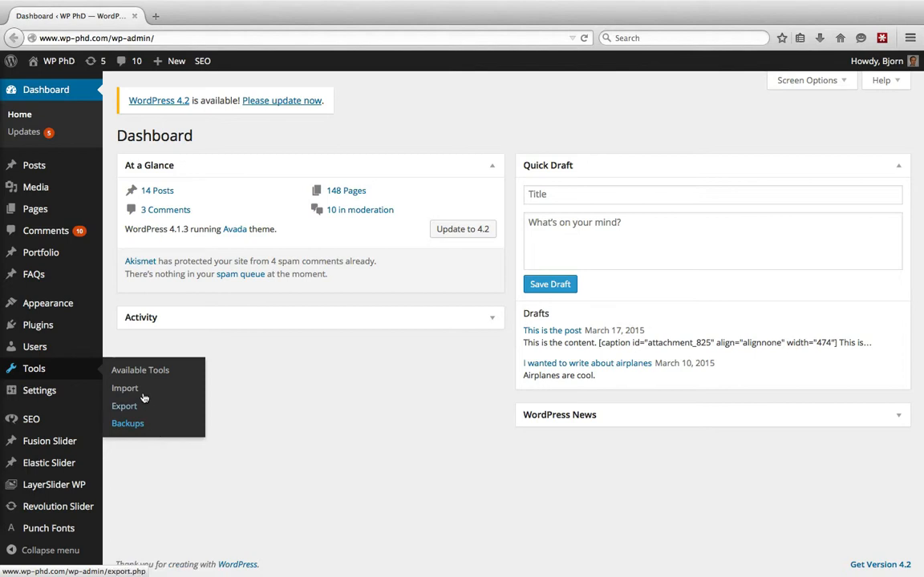
mouse_move(141, 369)
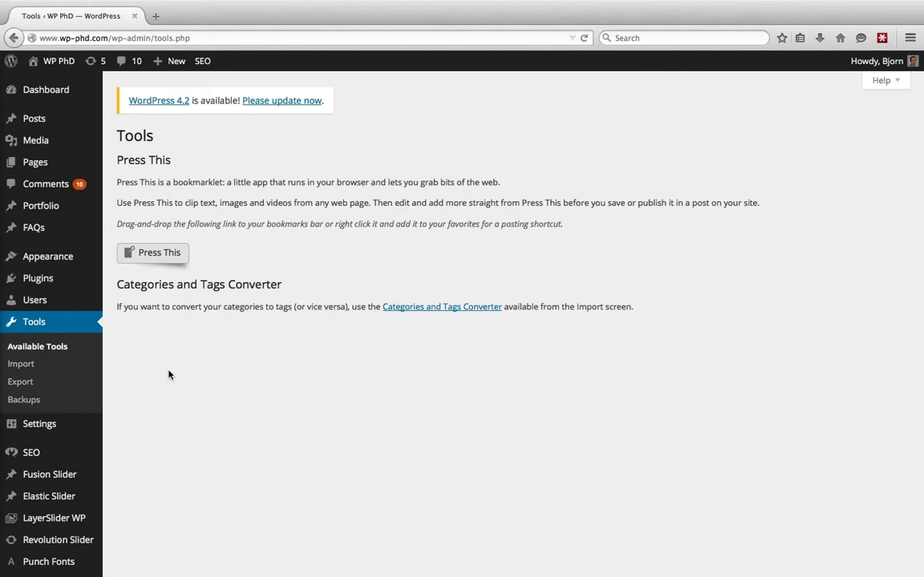
mouse_move(173, 164)
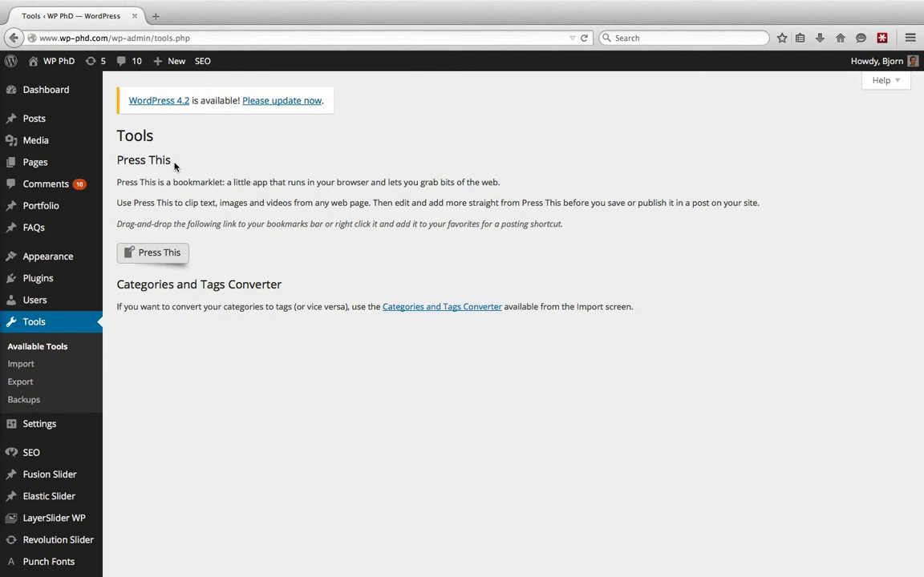
mouse_move(215, 258)
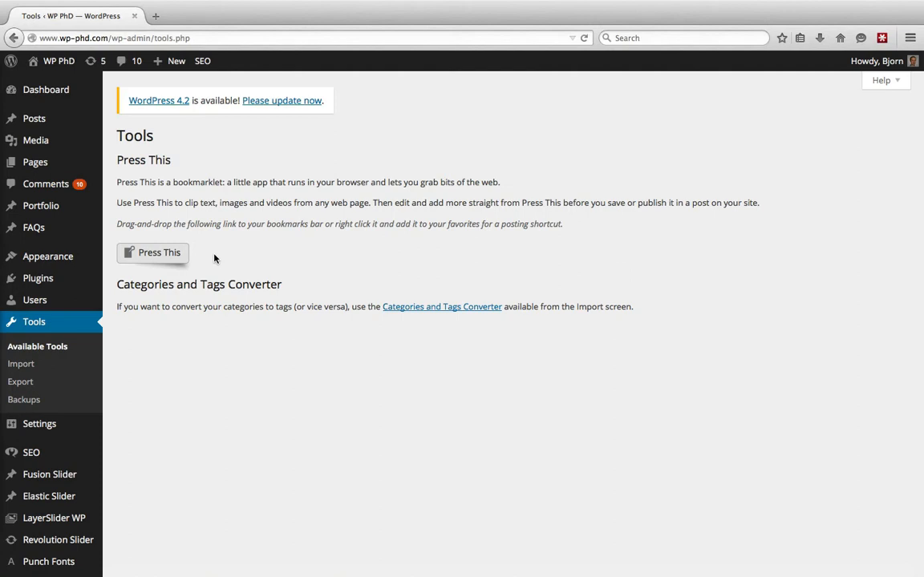
mouse_move(237, 312)
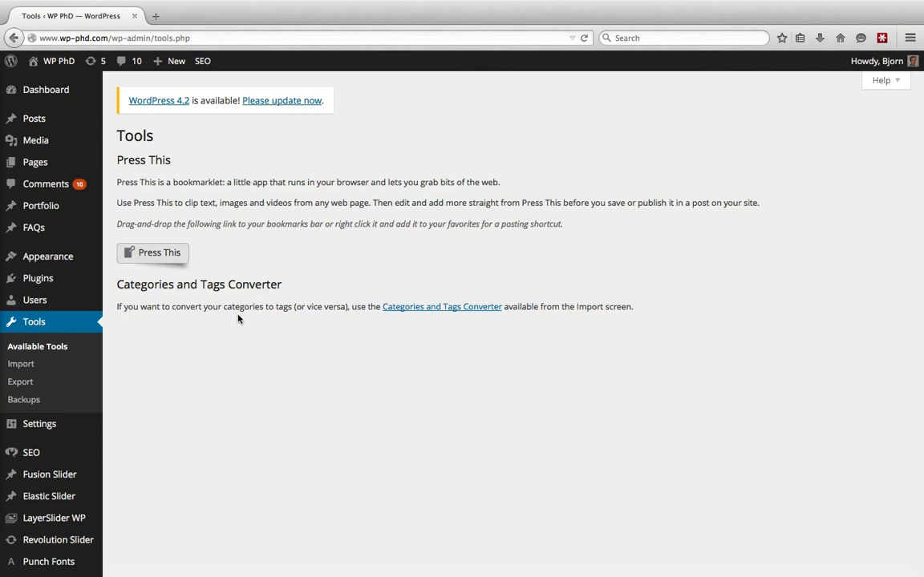
mouse_move(193, 330)
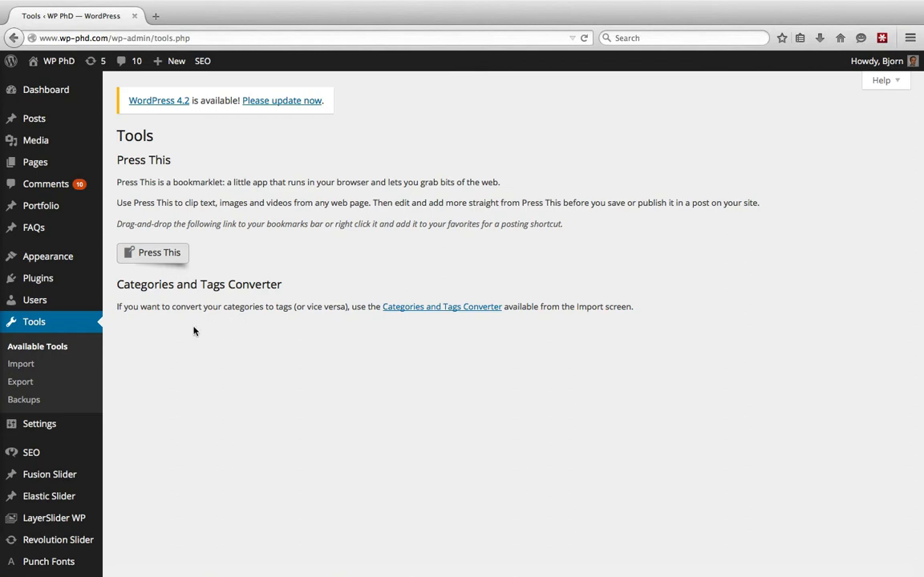
mouse_move(20, 362)
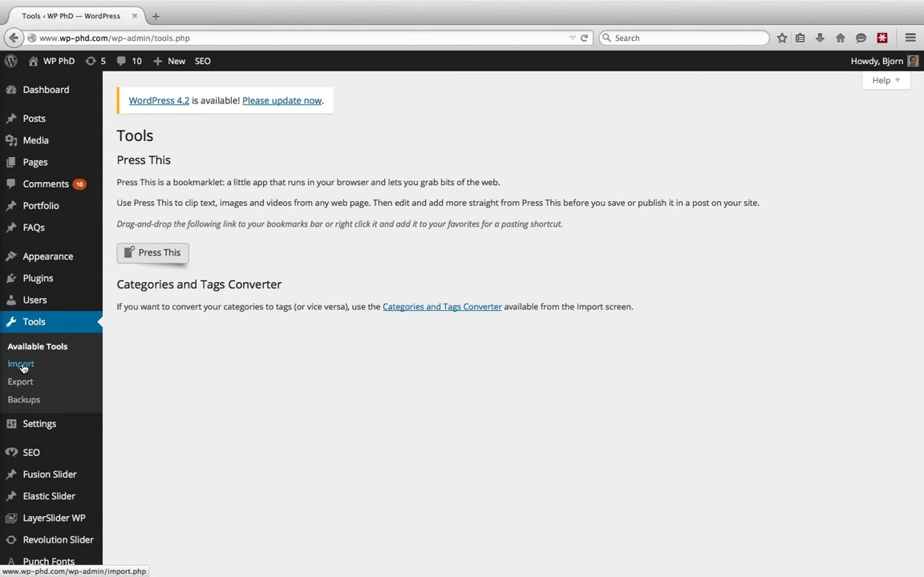
Step: Go to the Import page from the Tools submenu
click(21, 364)
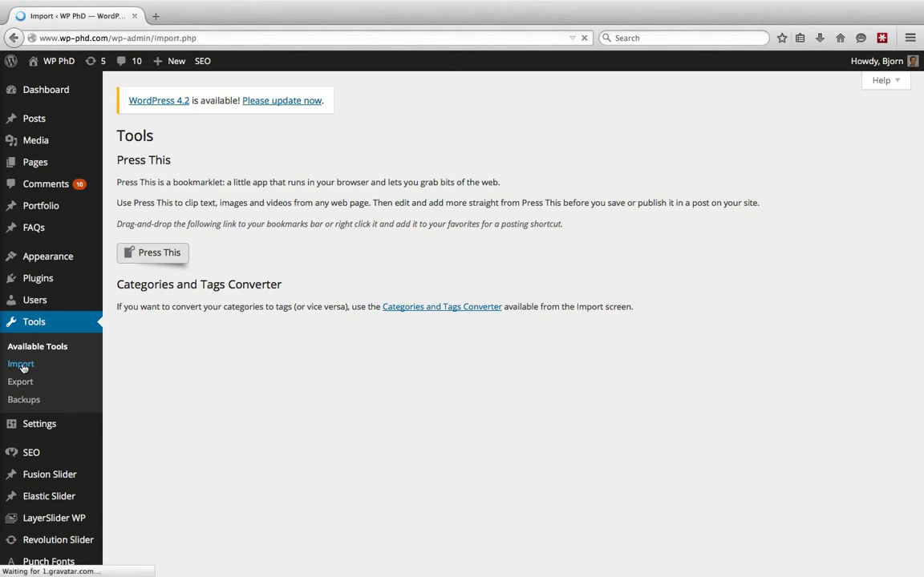
click(21, 362)
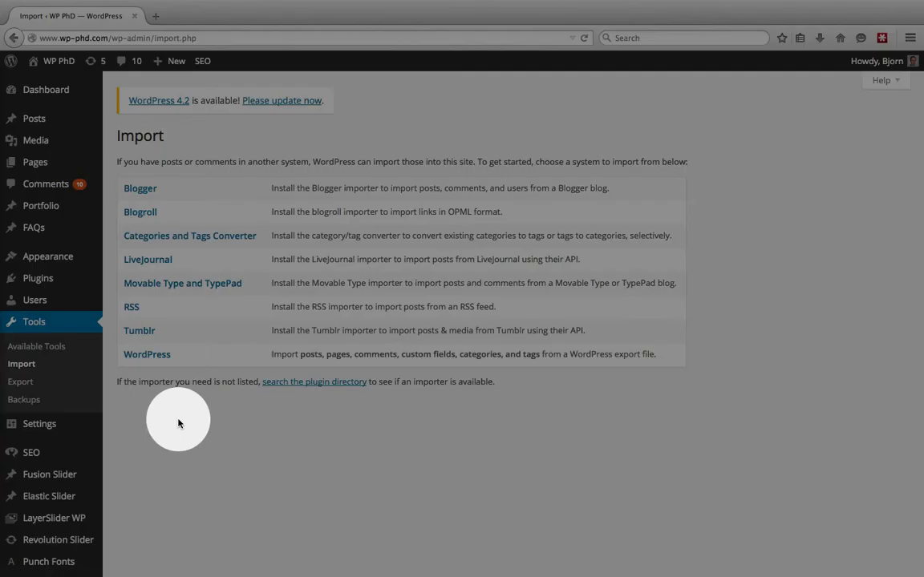
mouse_move(152, 199)
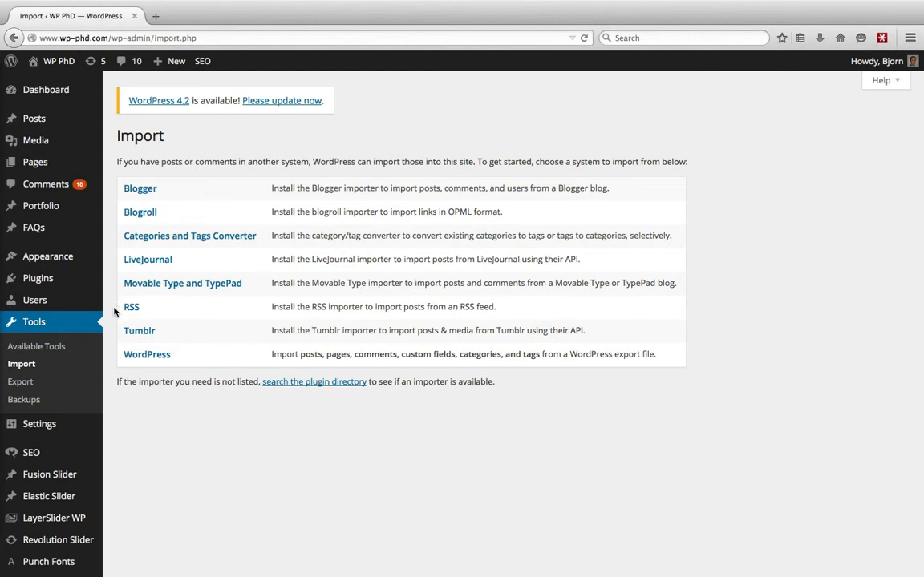
mouse_move(120, 319)
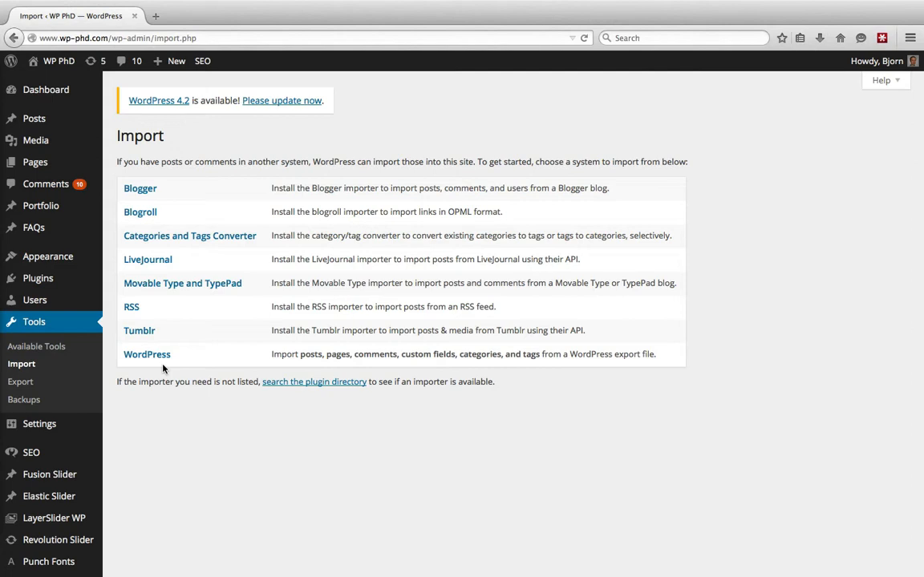
mouse_move(173, 360)
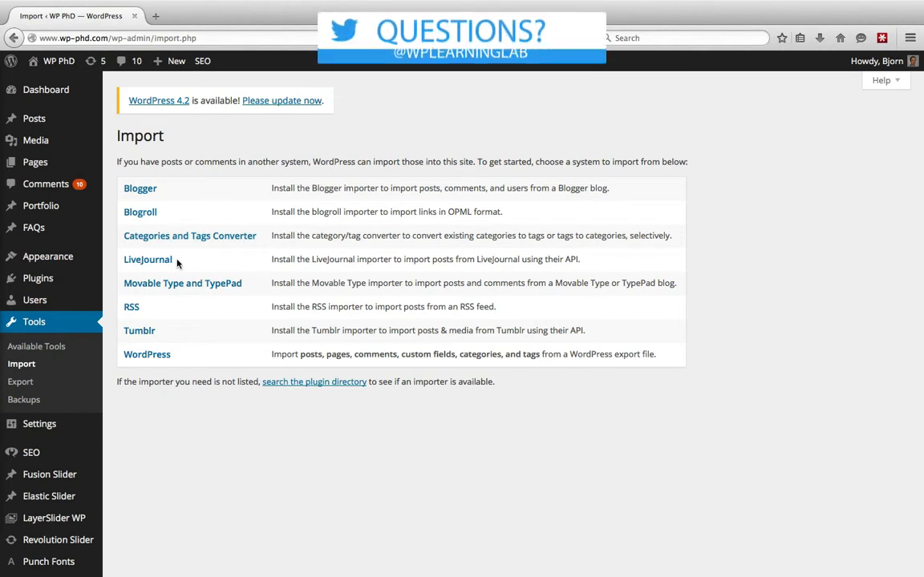
mouse_move(167, 313)
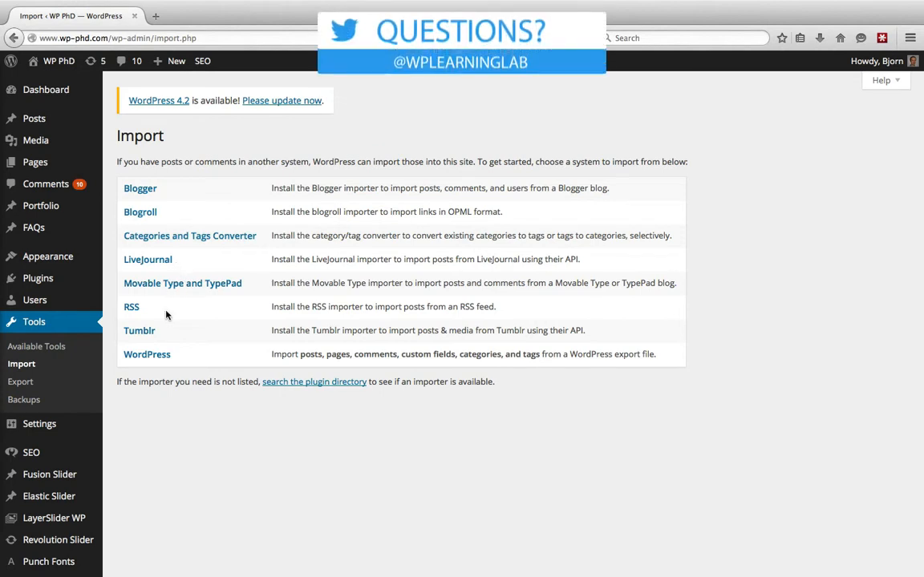
mouse_move(147, 354)
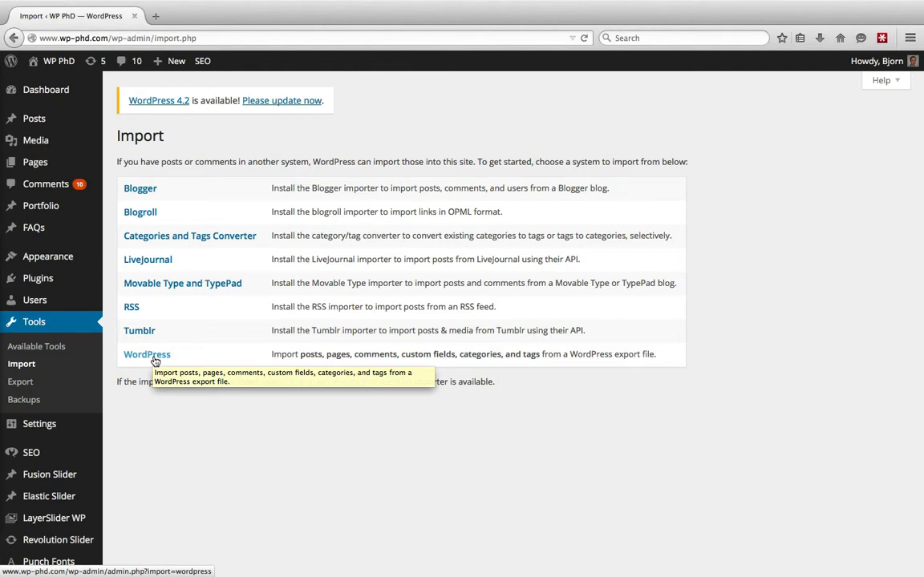
mouse_move(131, 311)
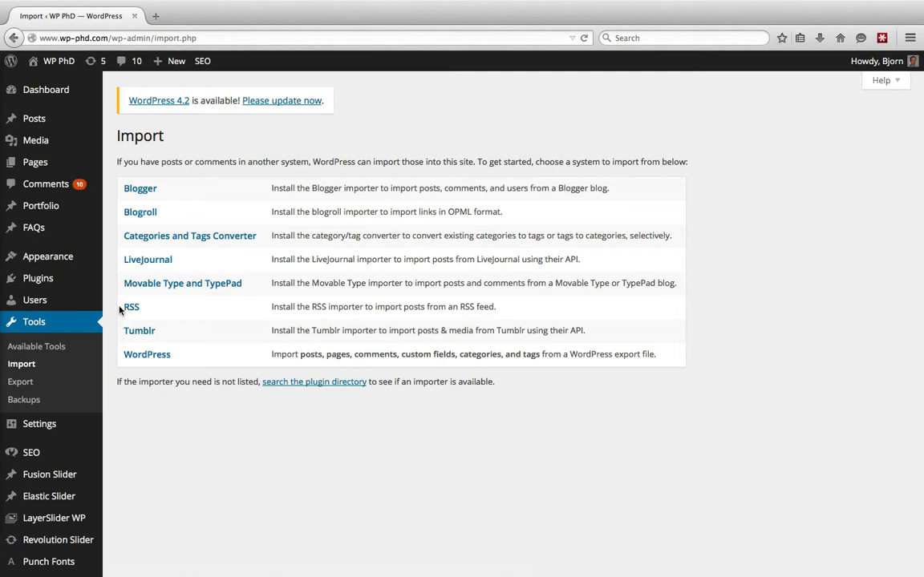
mouse_move(118, 240)
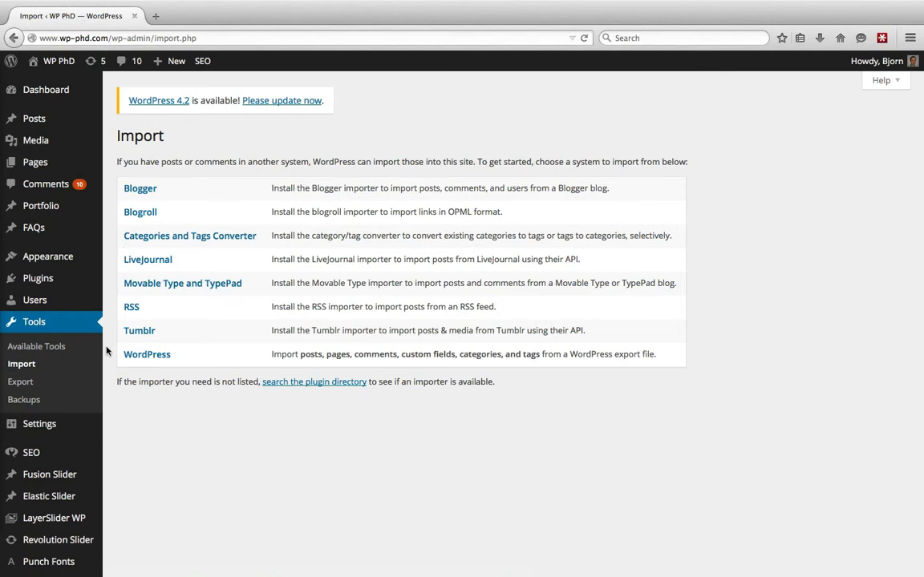
mouse_move(147, 355)
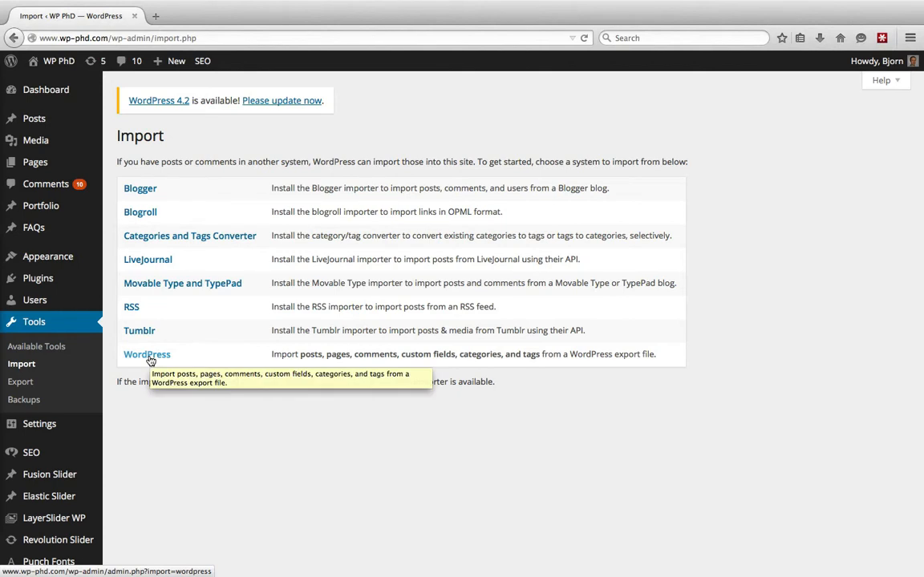
click(148, 355)
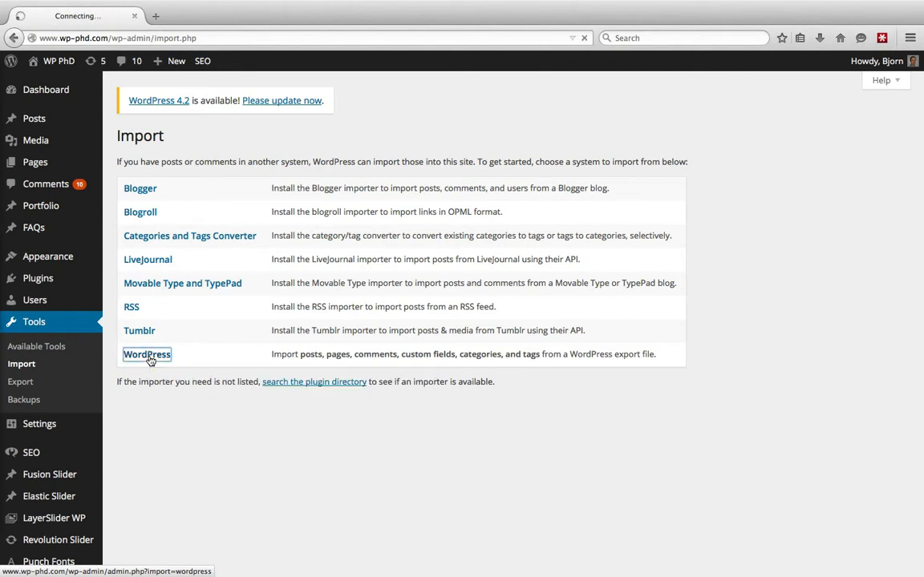
Step: Reach the WordPress importer's WXR upload page, then head to Export
click(147, 355)
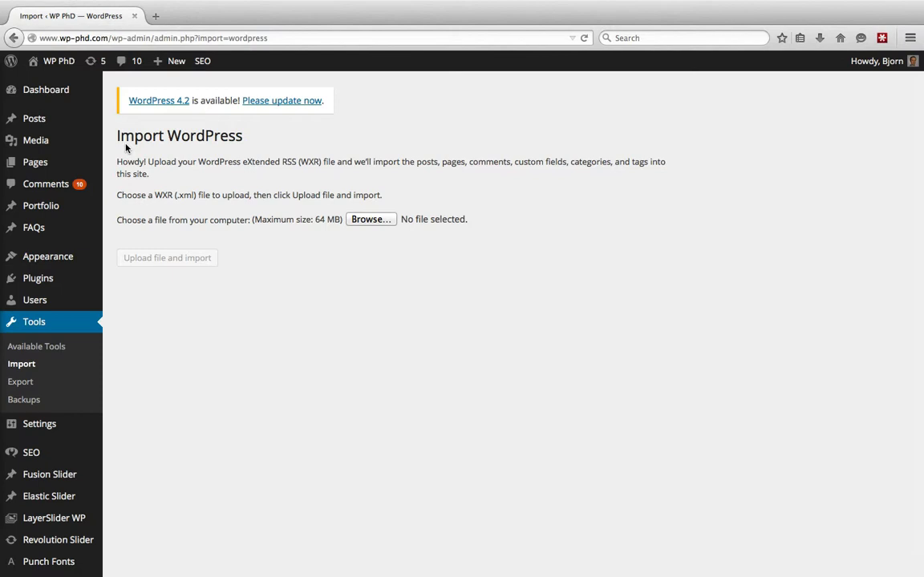
mouse_move(227, 147)
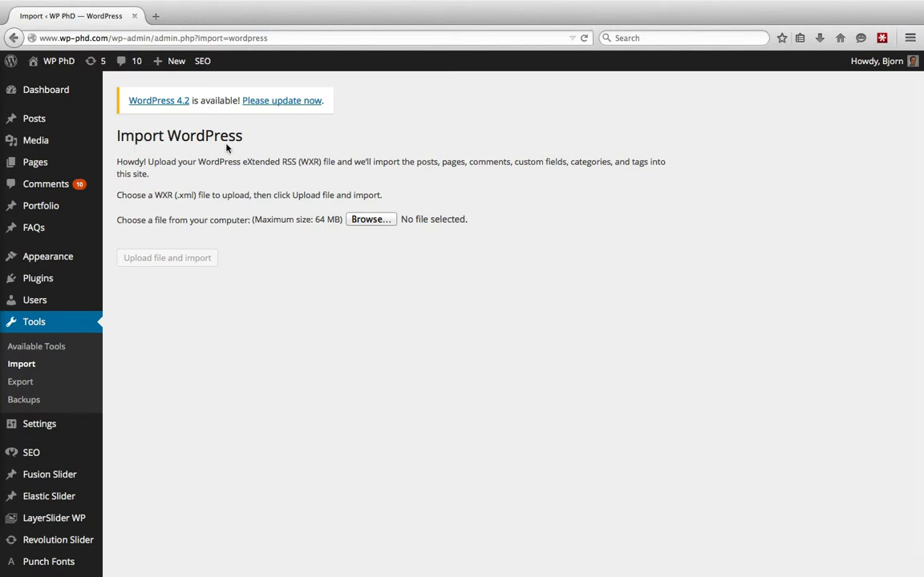
mouse_move(312, 165)
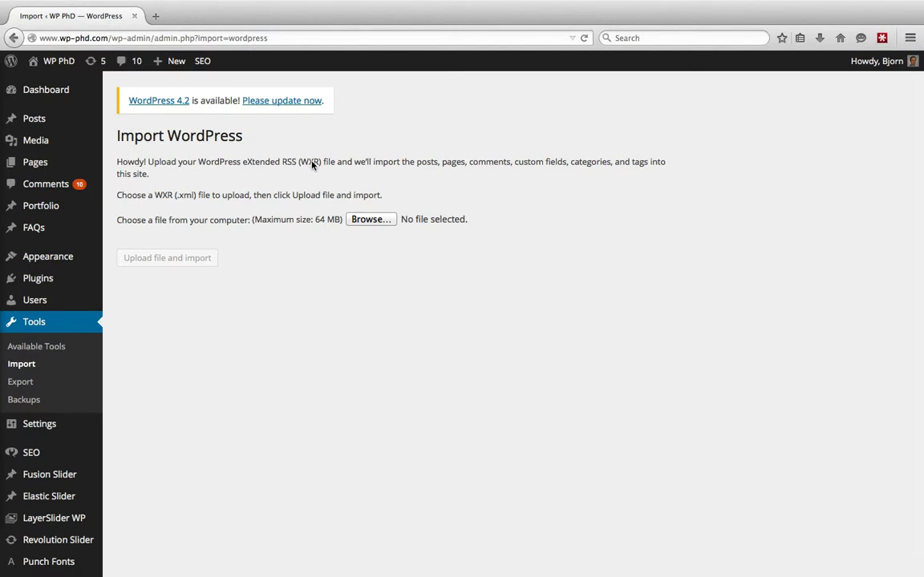
mouse_move(382, 233)
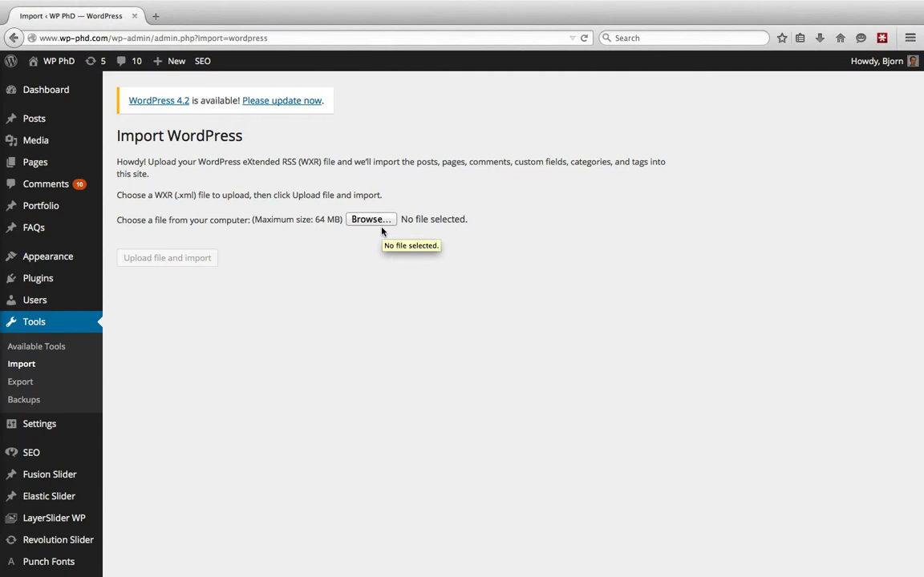
mouse_move(183, 273)
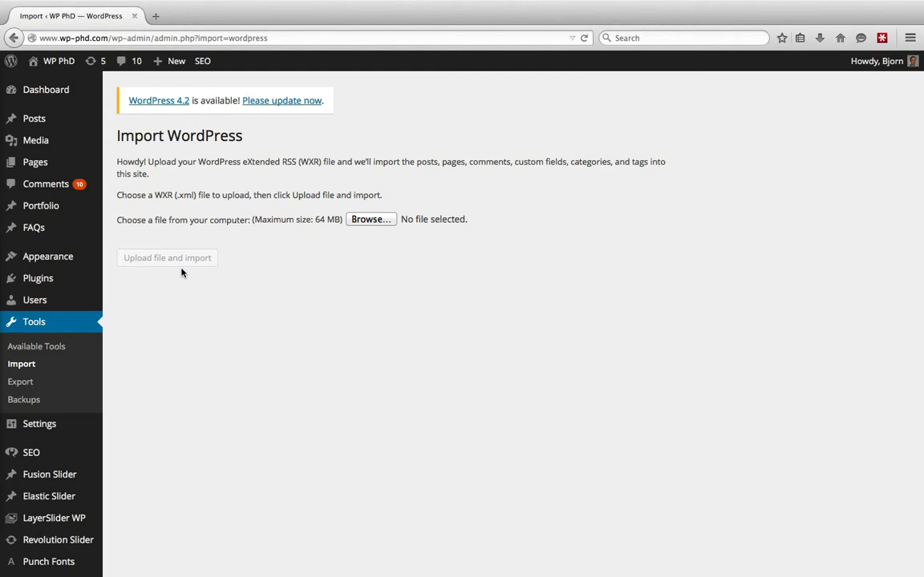
mouse_move(19, 381)
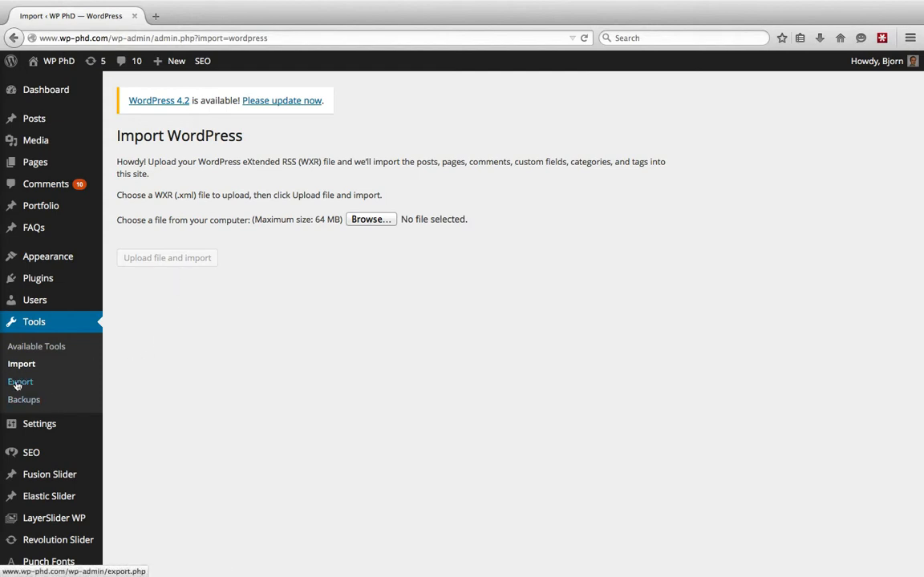
click(20, 382)
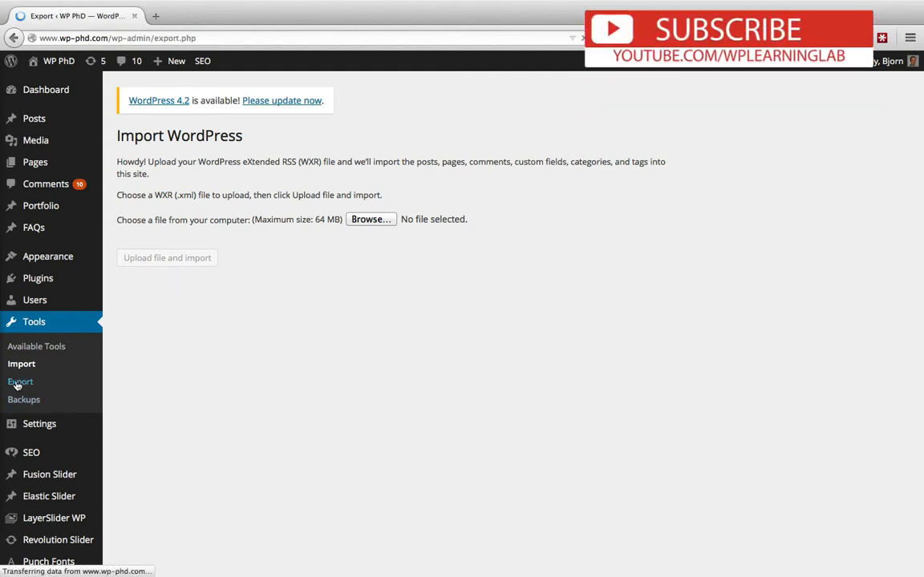
Step: Load the Export page with All content selected for export
click(21, 382)
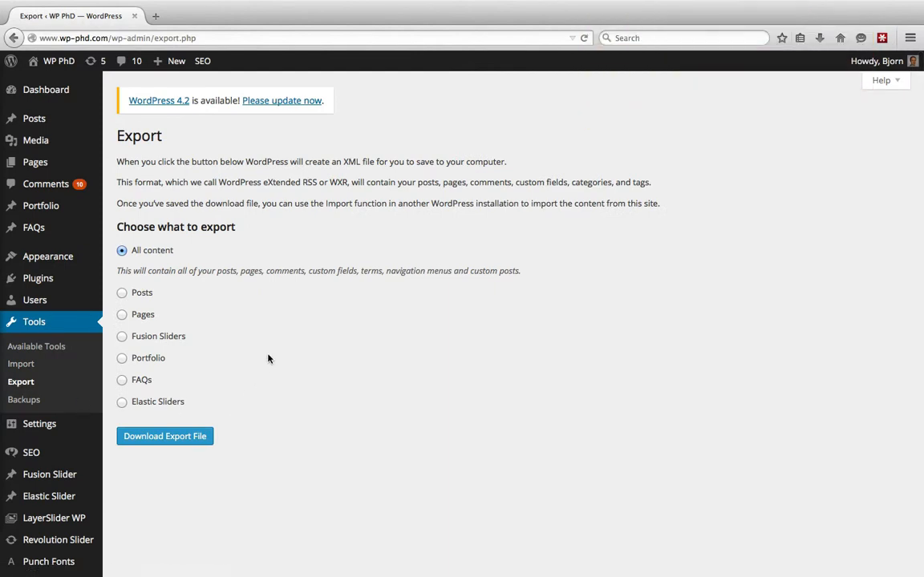
mouse_move(199, 285)
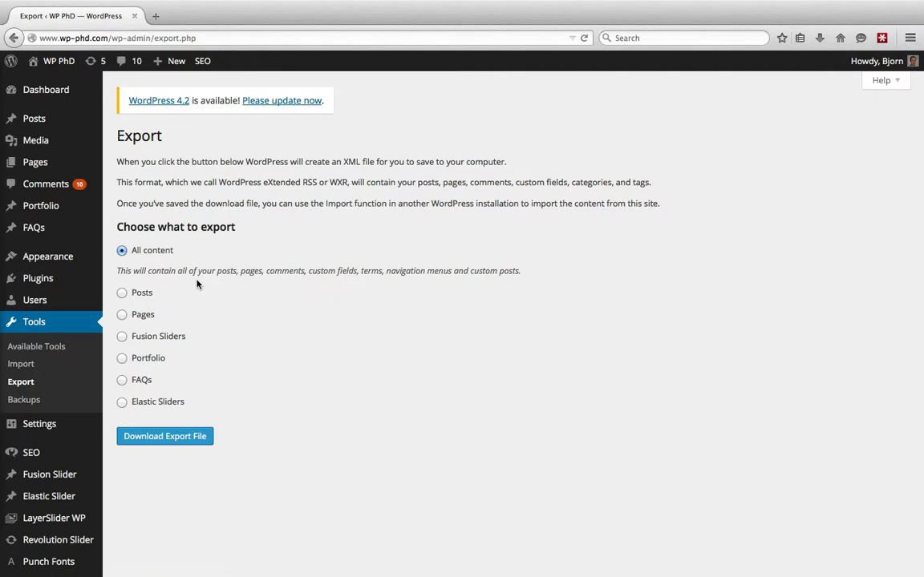
mouse_move(189, 289)
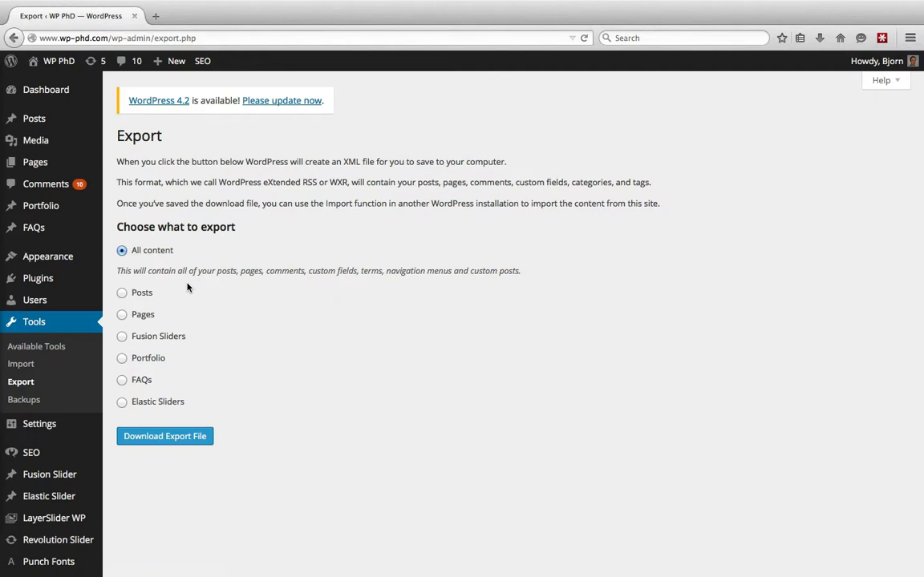
mouse_move(173, 292)
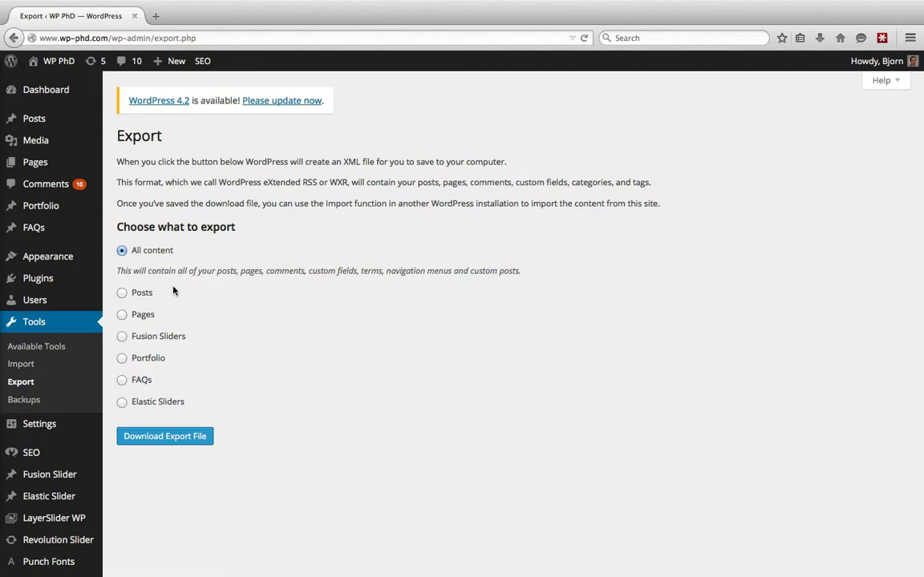
mouse_move(153, 317)
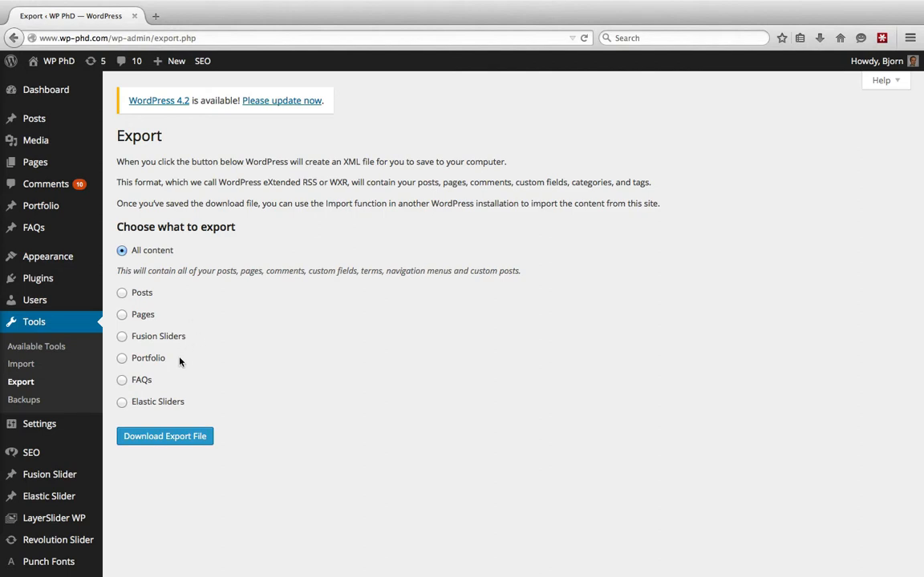
mouse_move(193, 409)
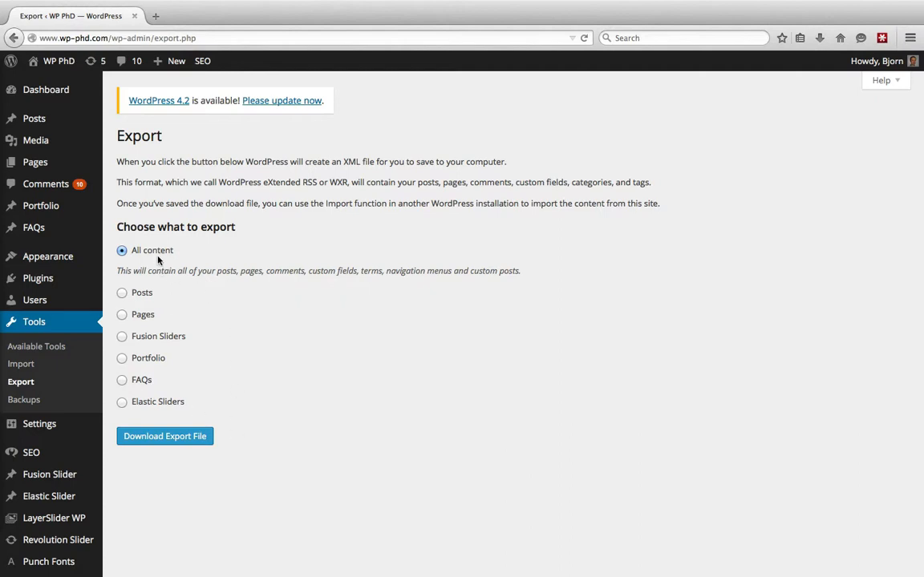
mouse_move(304, 398)
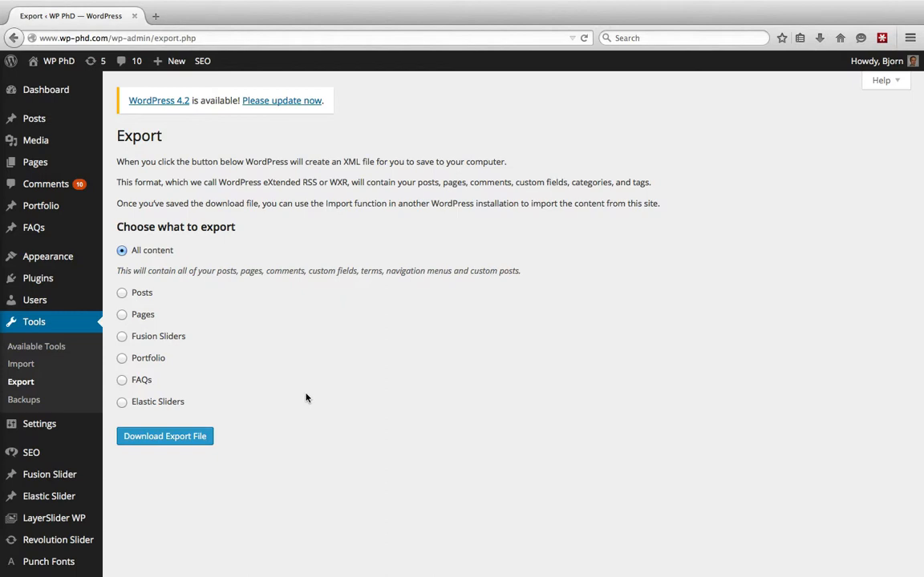
mouse_move(248, 413)
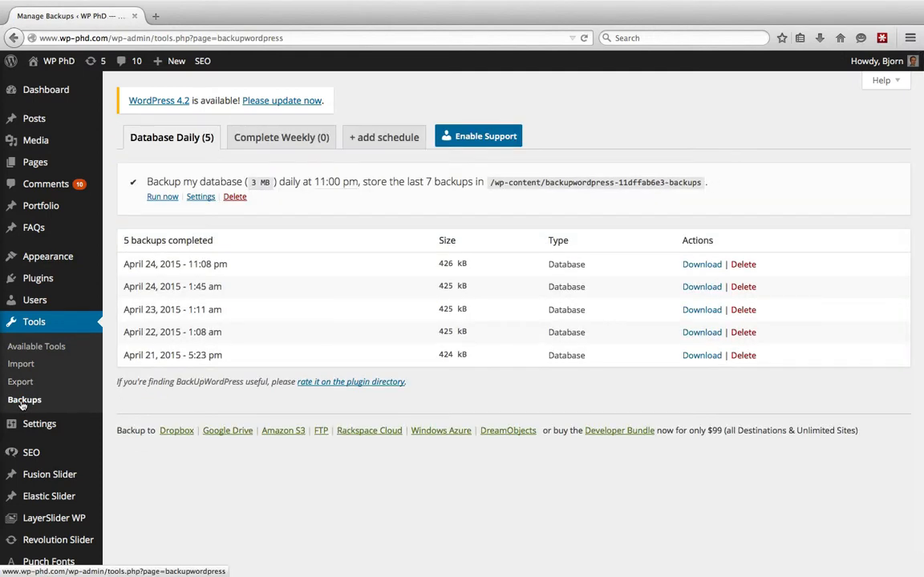
mouse_move(299, 186)
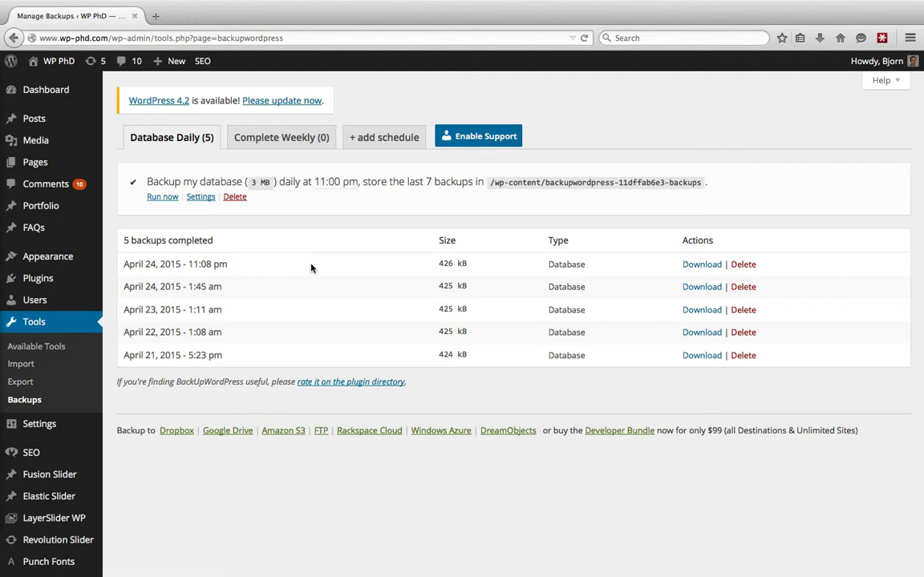
mouse_move(302, 276)
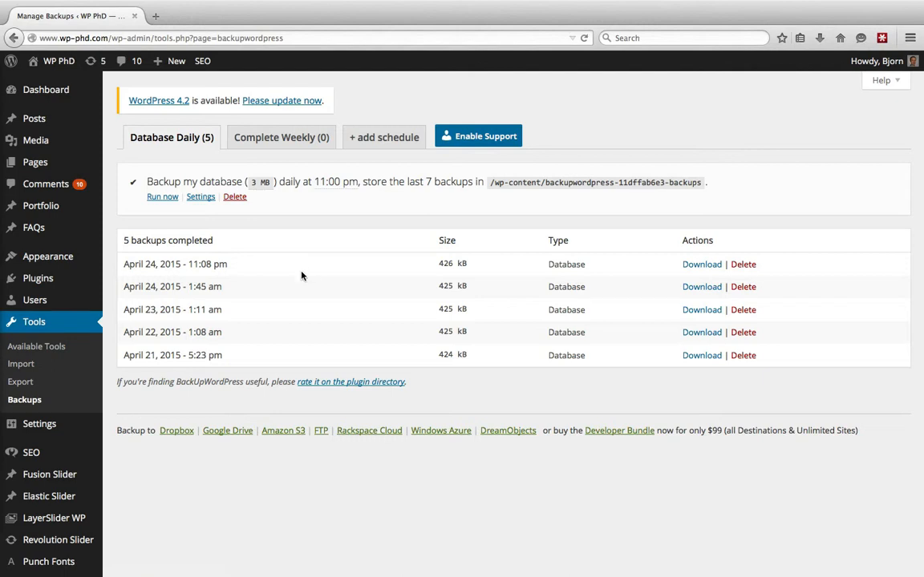